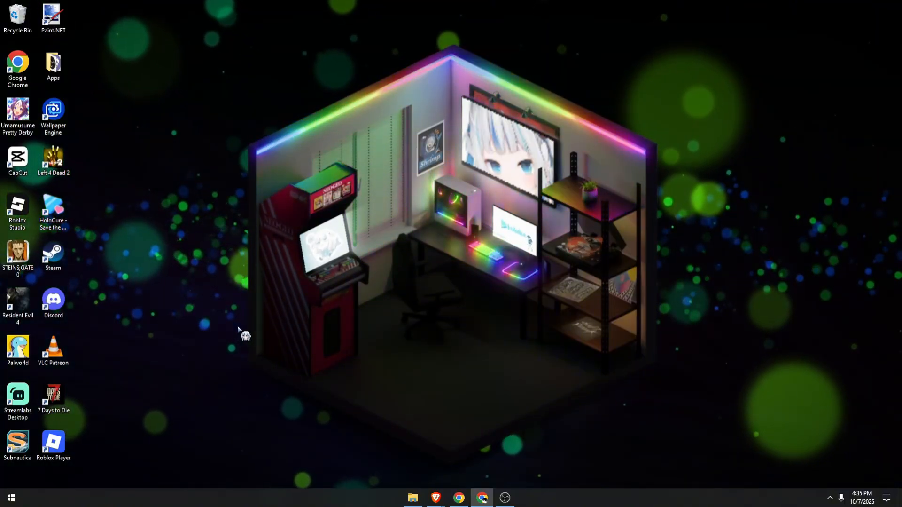
- Search the Start menu for 'this pc' to open This PC
click(10, 496)
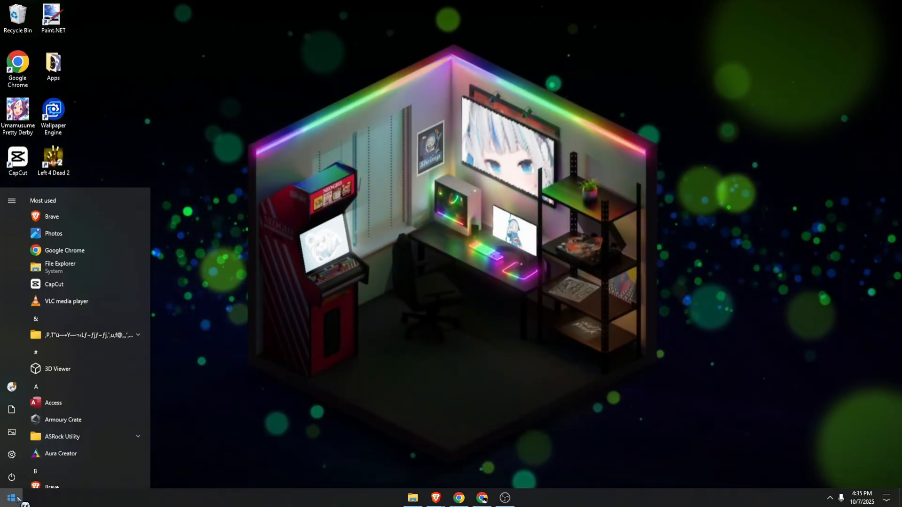
text(this pc)
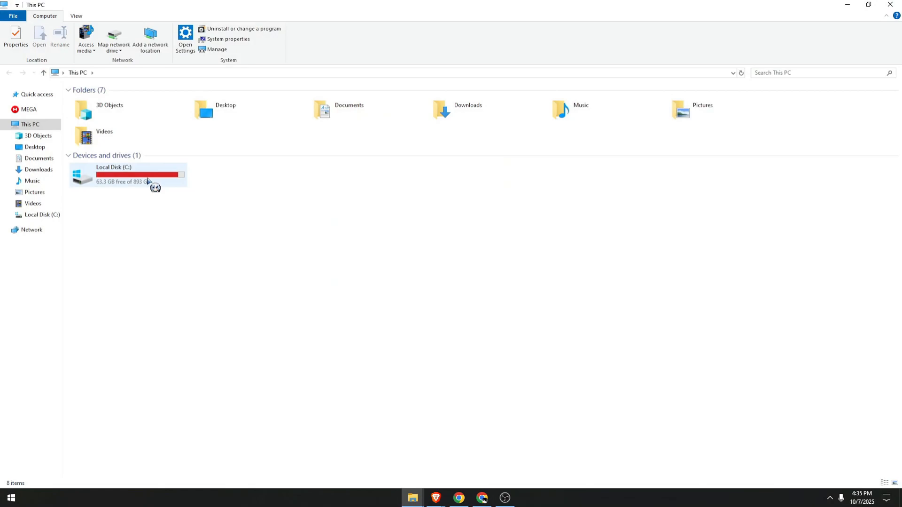
- Go to Local Disk (C:) > Program Files and select the Soundpad folder
double_click(113, 174)
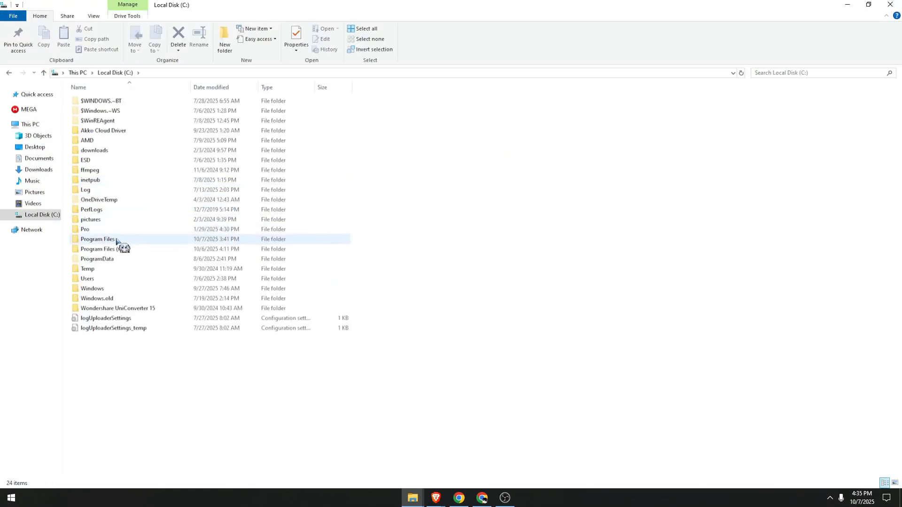
double_click(98, 239)
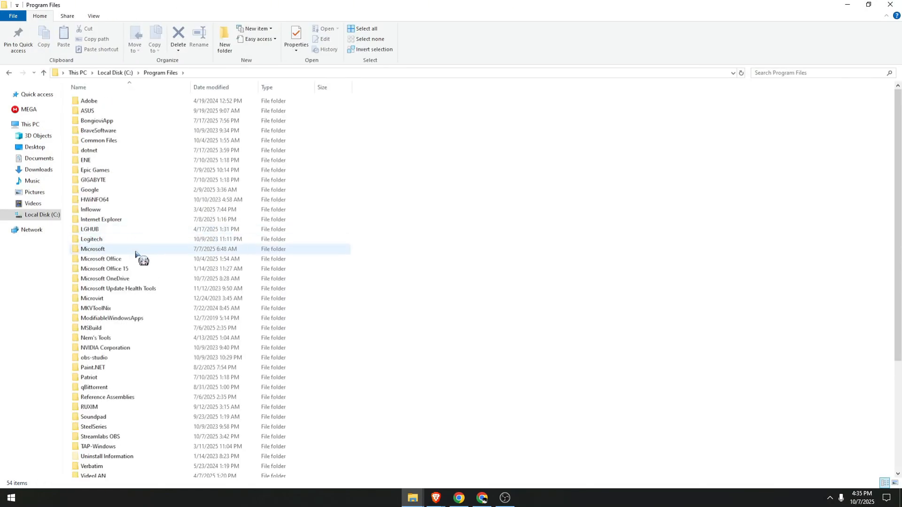
scroll(down, 3)
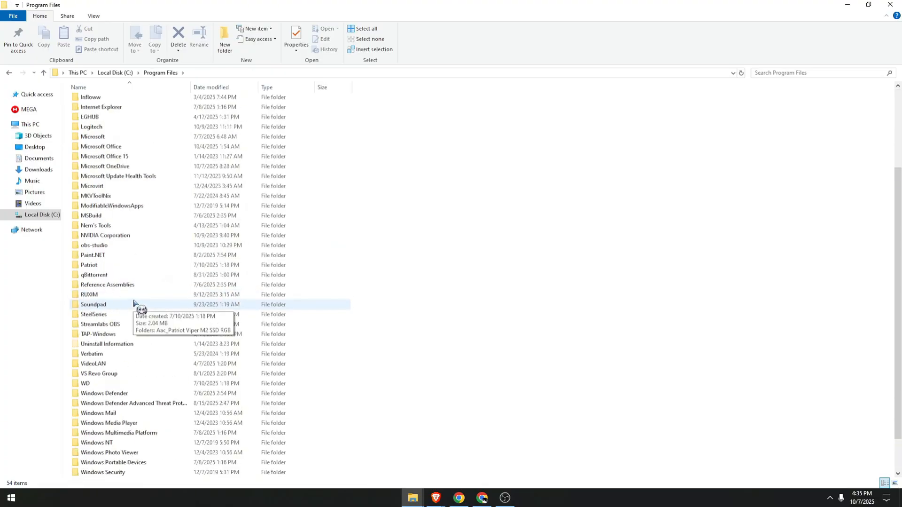
scroll(down, 3)
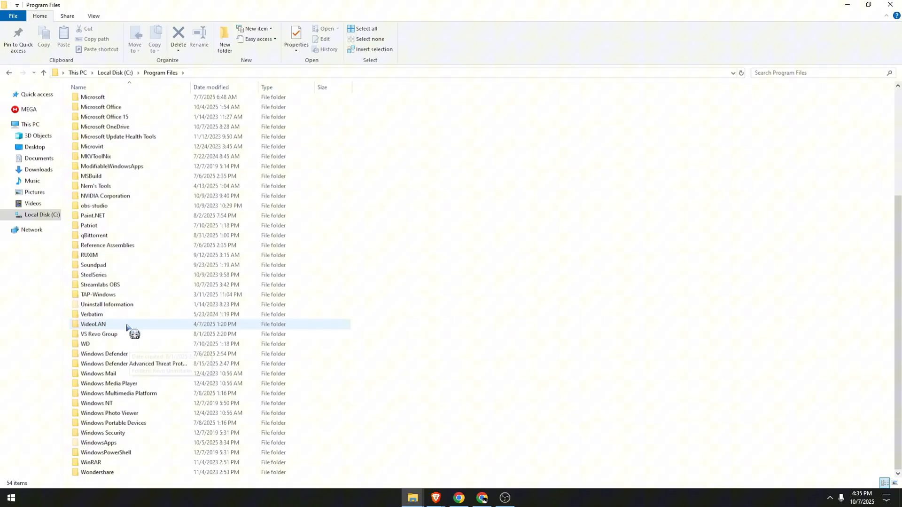
click(93, 264)
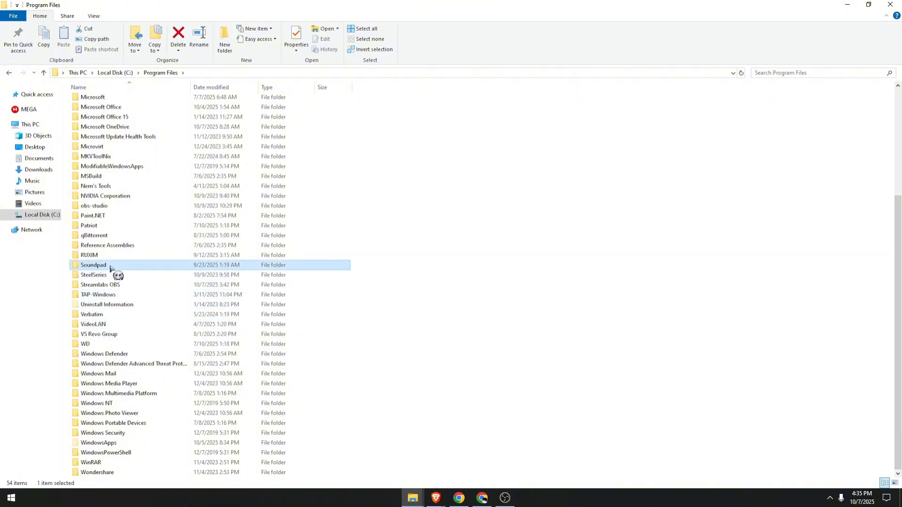
right_click(93, 264)
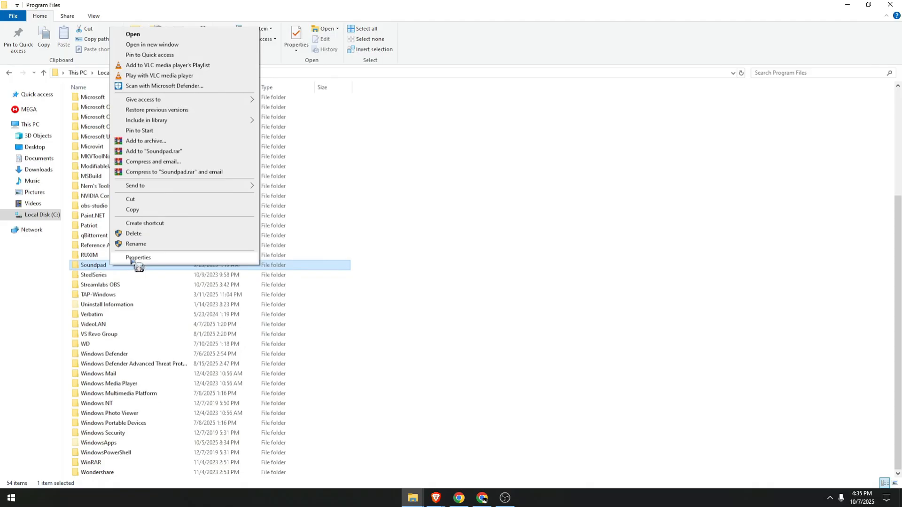
click(138, 256)
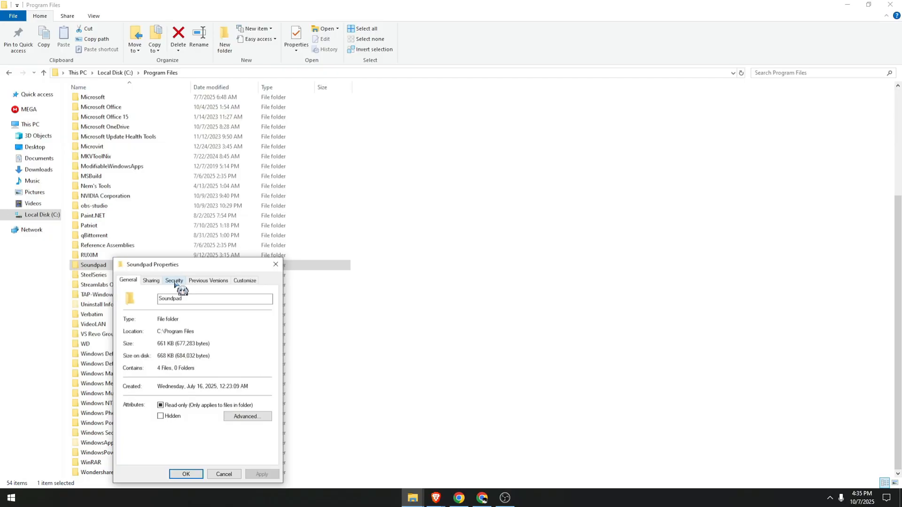
click(174, 280)
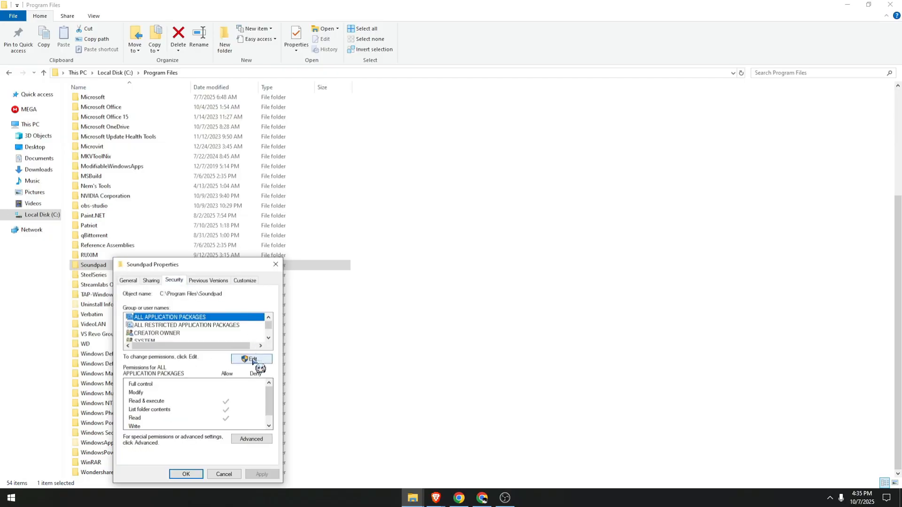
click(252, 359)
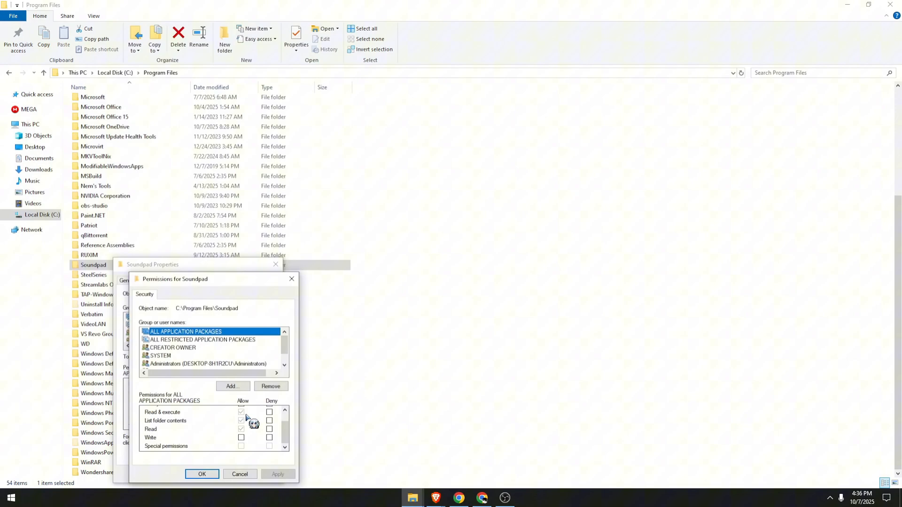
scroll(up, 3)
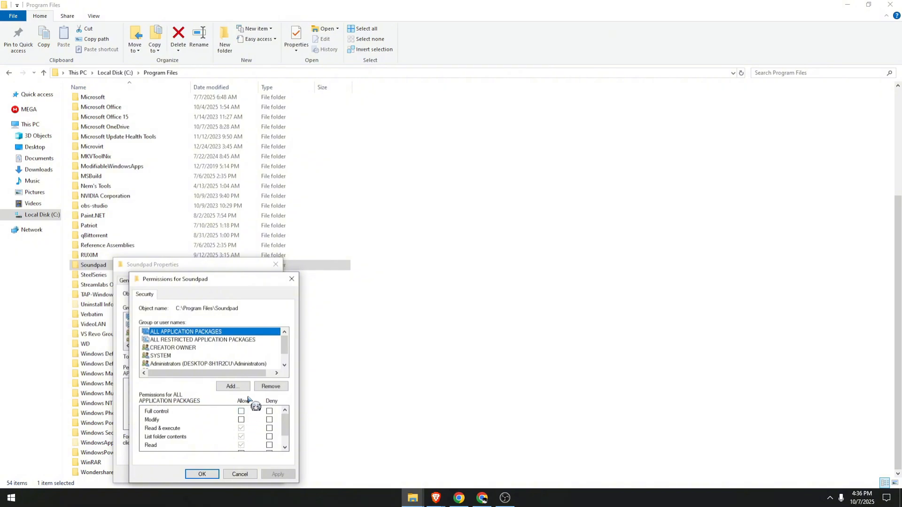
scroll(down, 3)
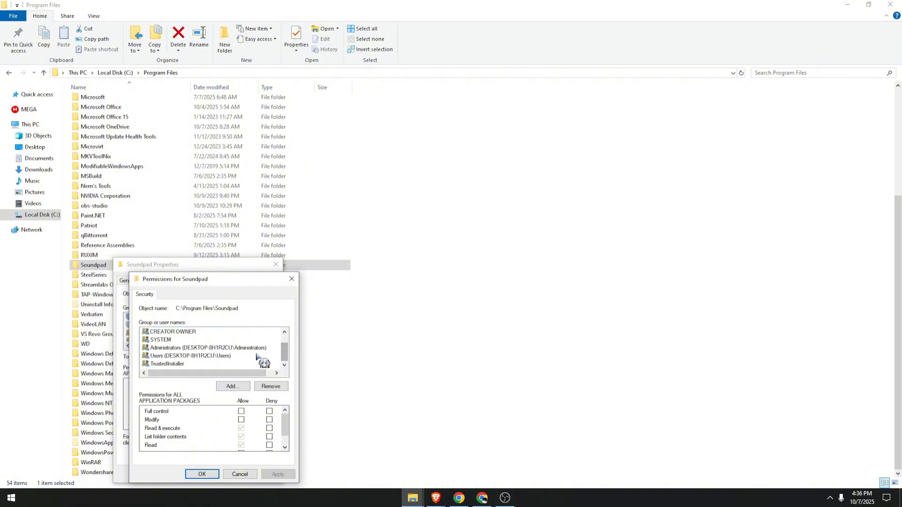
click(207, 347)
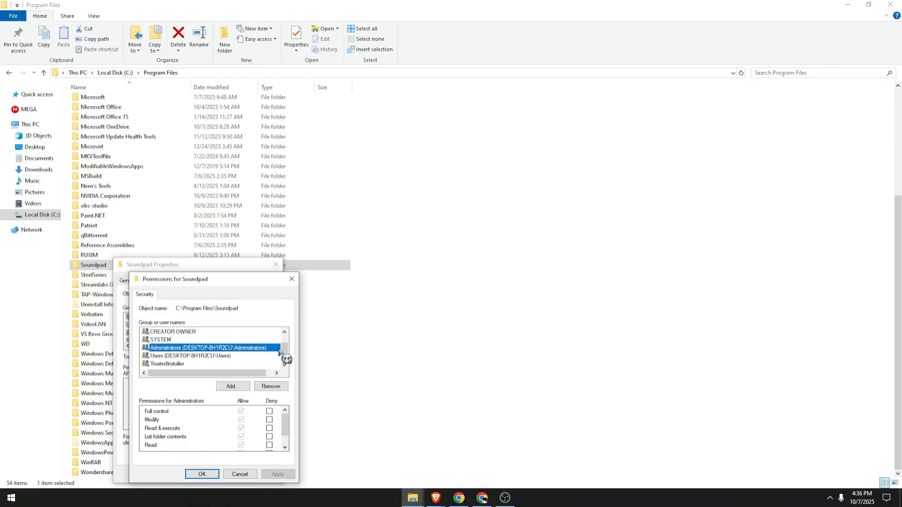
mouse_move(299, 290)
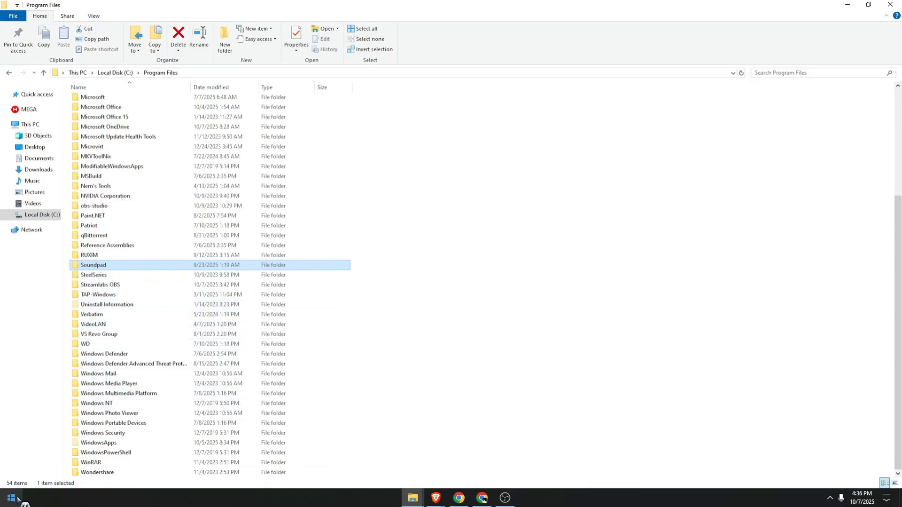
click(10, 497)
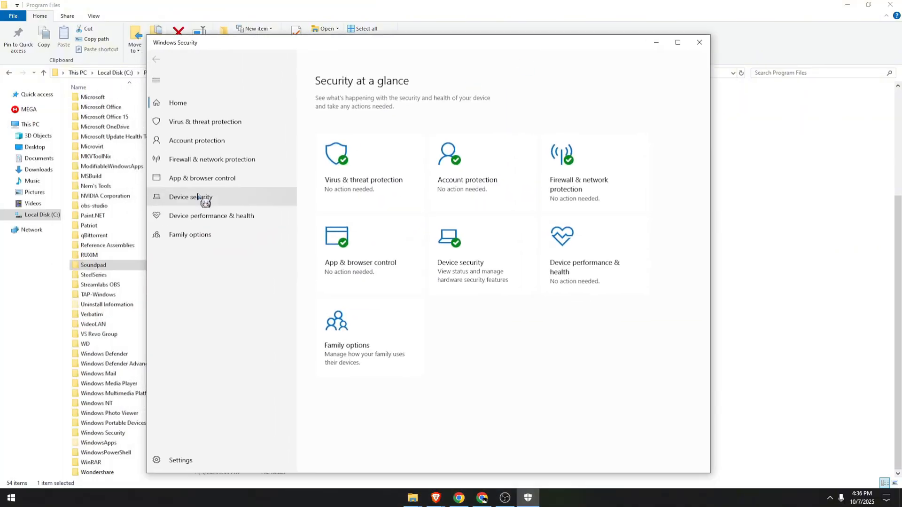
- Go to Device security and view the Core isolation details
click(189, 196)
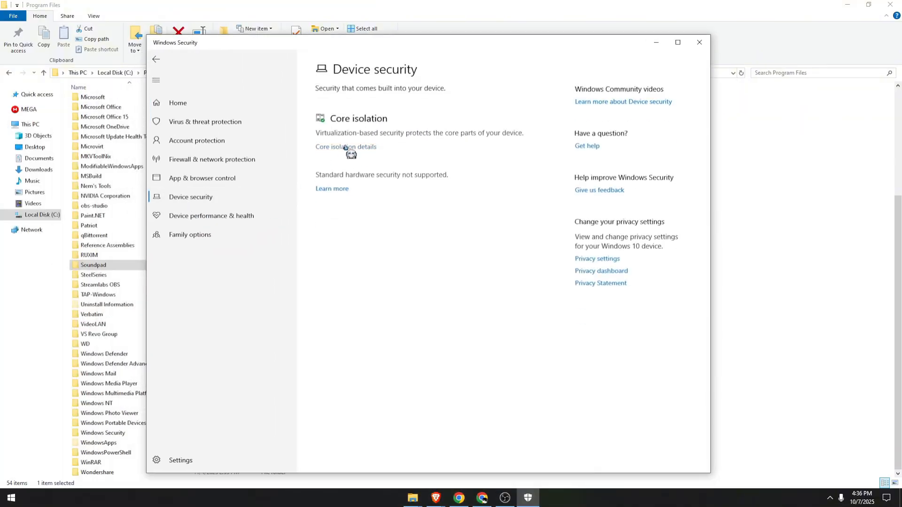
click(345, 147)
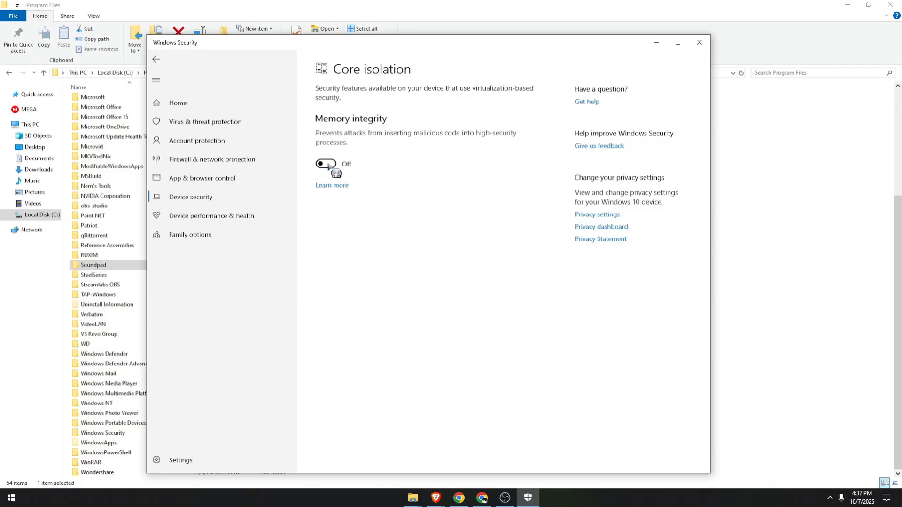
mouse_move(390, 192)
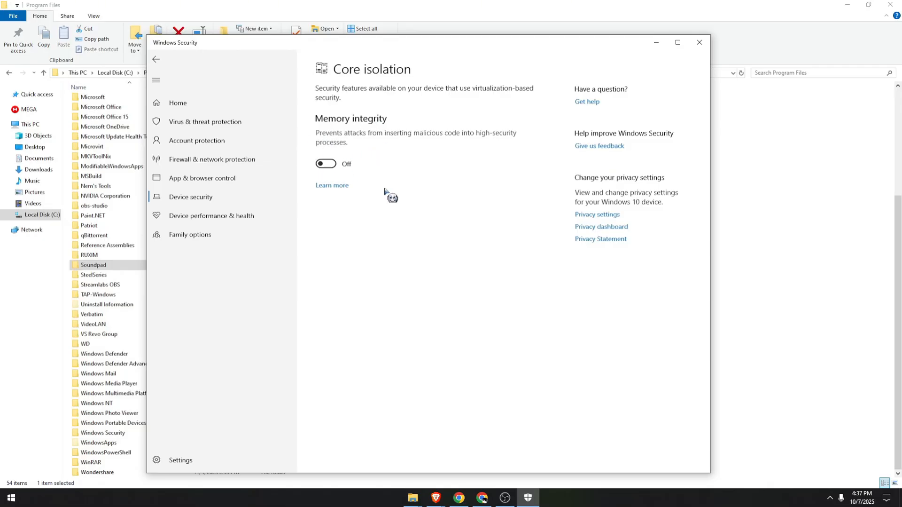
mouse_move(353, 187)
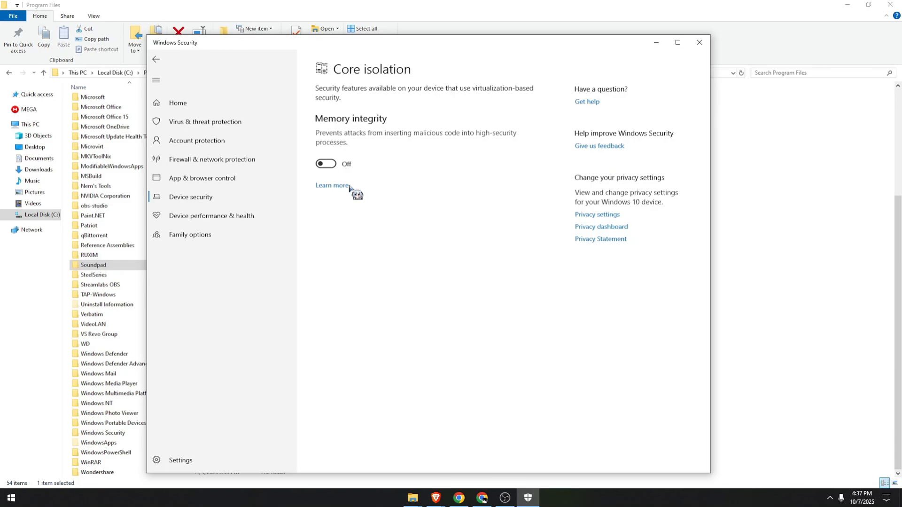
mouse_move(537, 141)
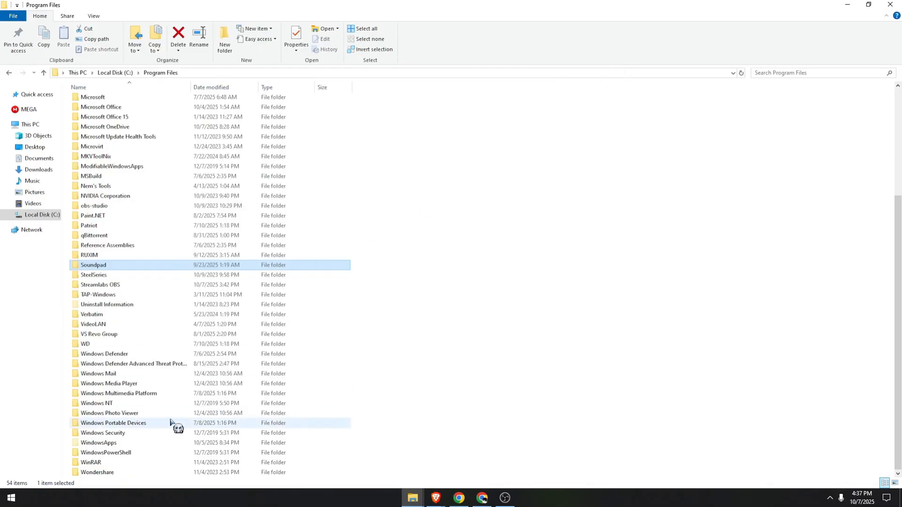
click(11, 497)
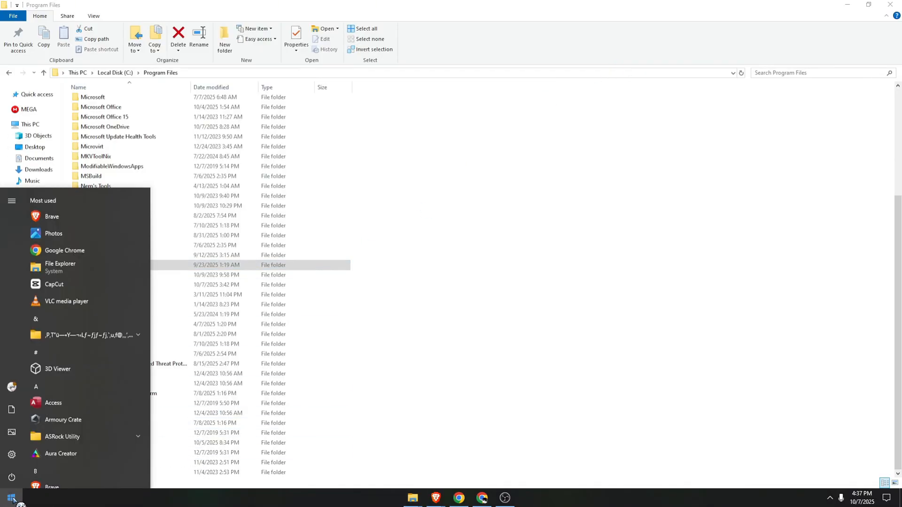
text(power)
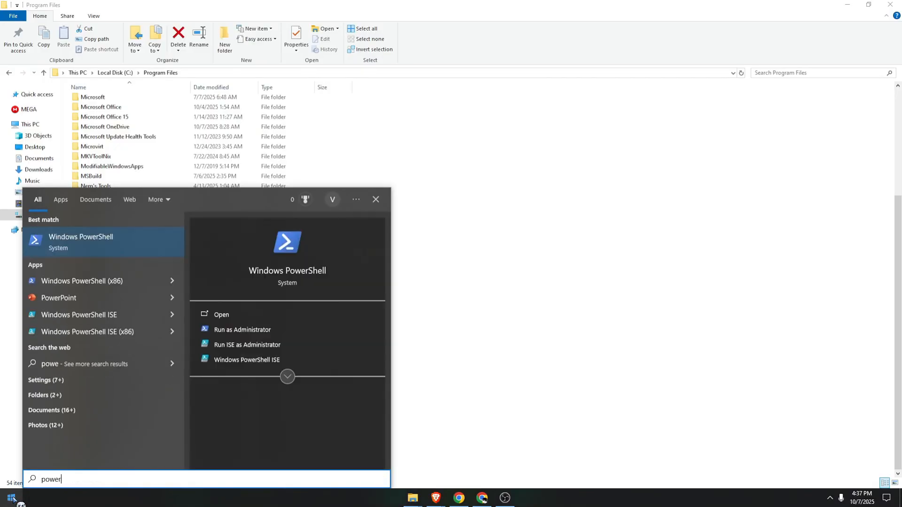
click(221, 314)
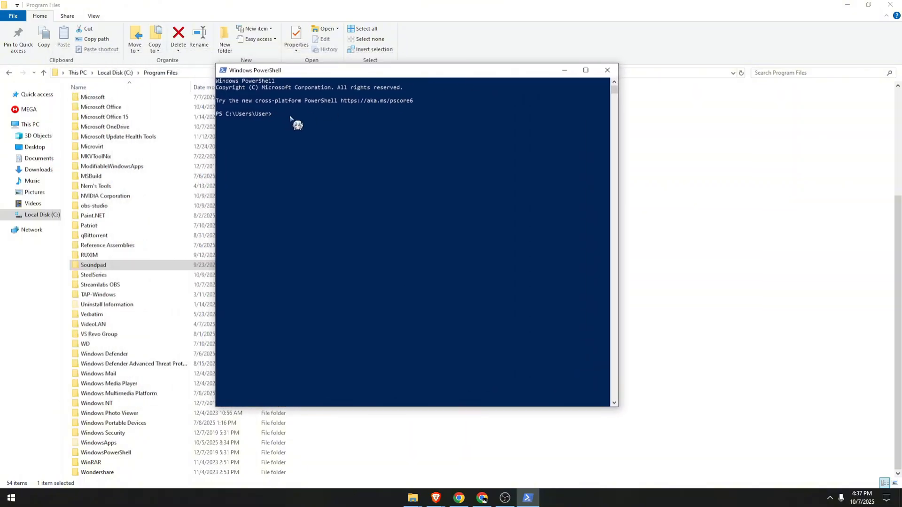
mouse_move(450, 134)
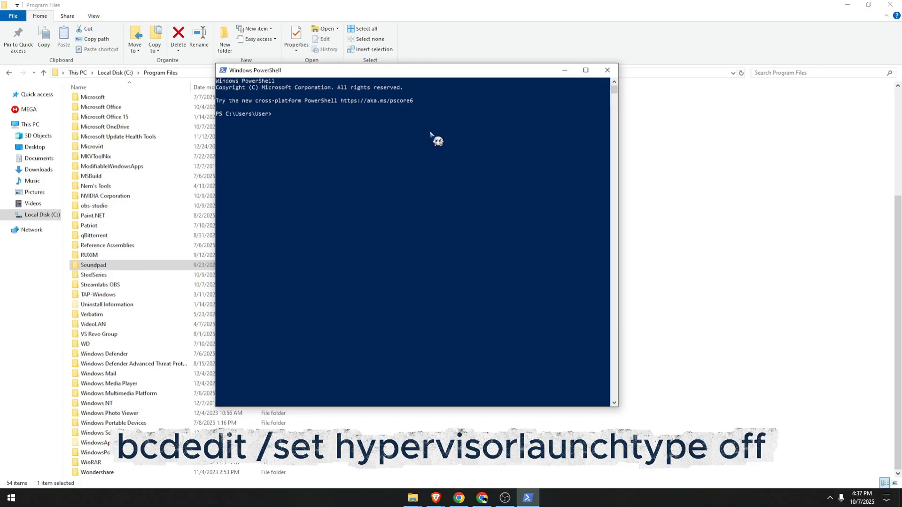
click(607, 69)
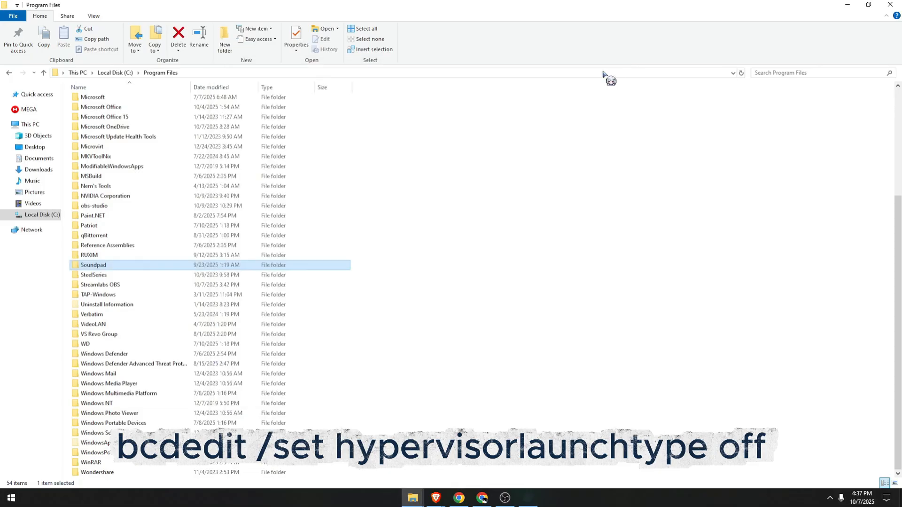
mouse_move(581, 95)
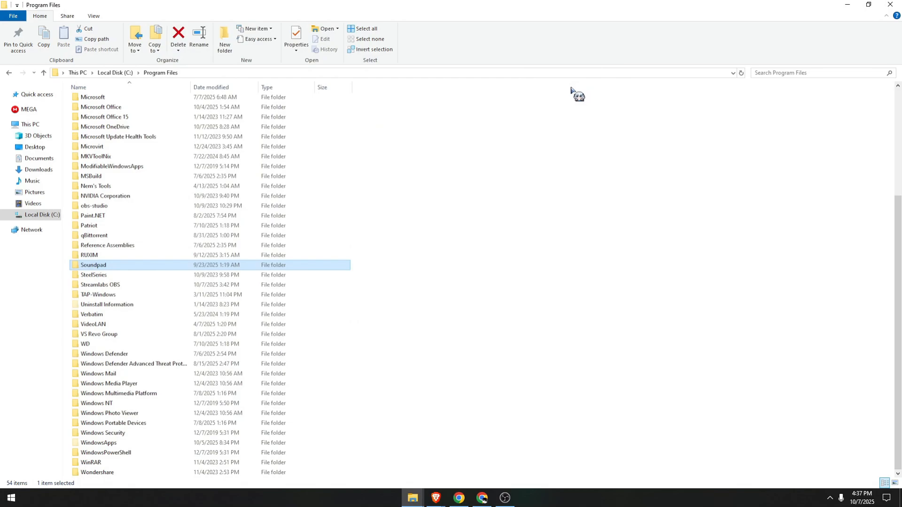
mouse_move(576, 92)
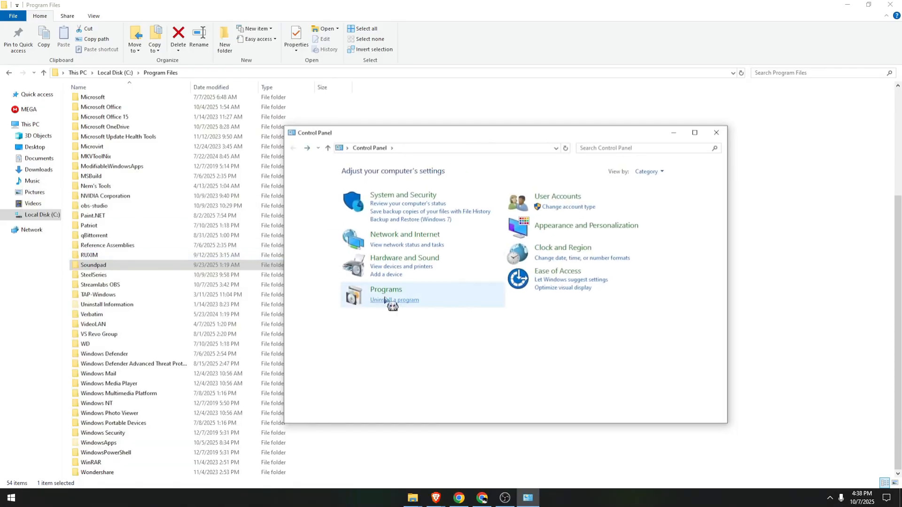
- Uncheck Hyper-V, Virtual Machine Platform and Windows Hypervisor Platform in Windows features and confirm with OK
click(393, 298)
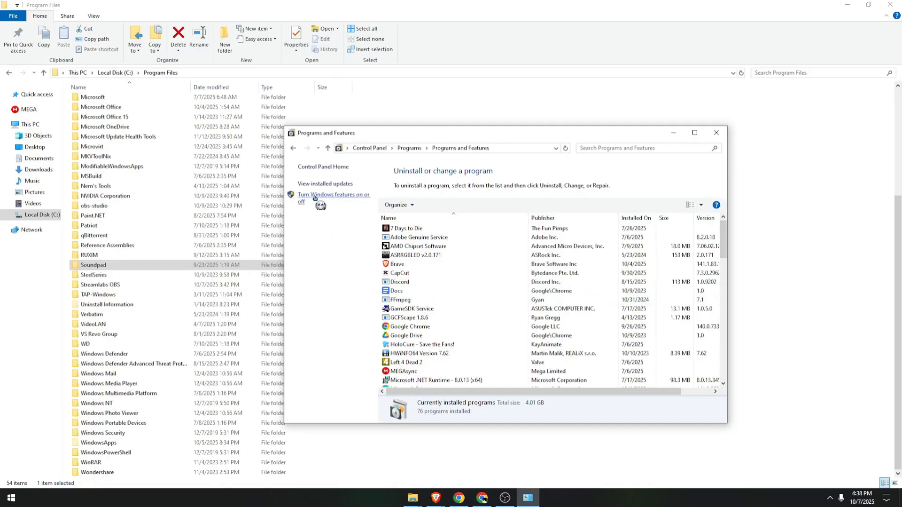
click(333, 197)
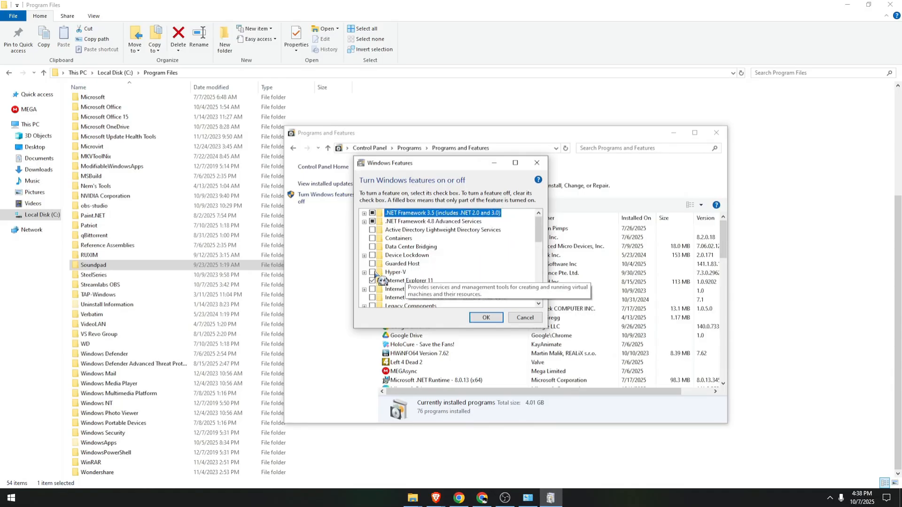
scroll(down, 3)
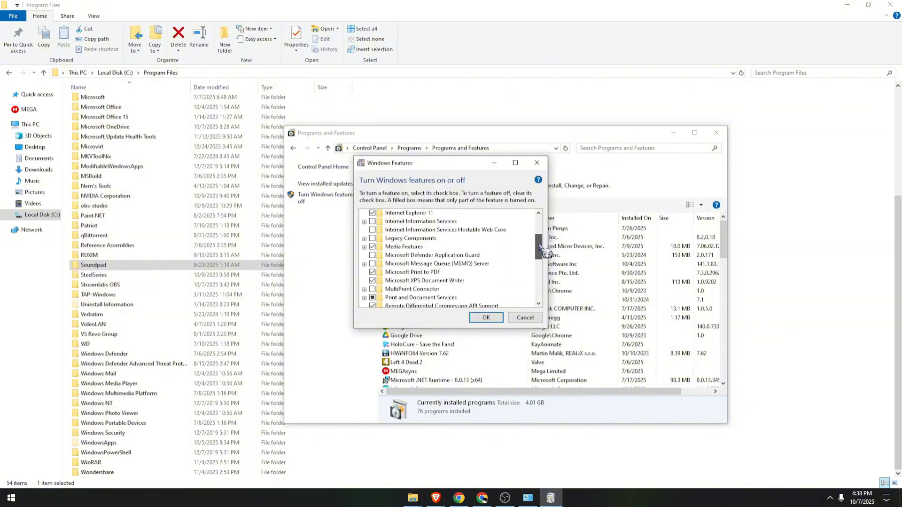
scroll(down, 3)
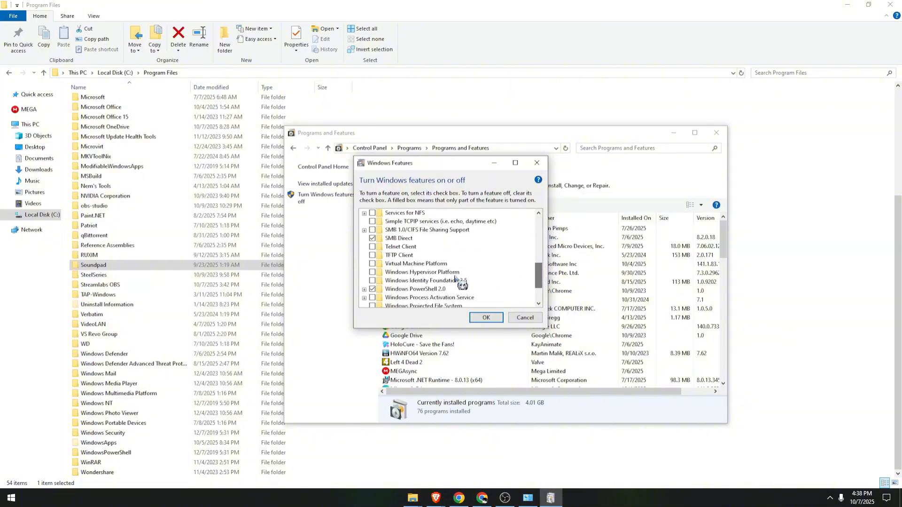
mouse_move(423, 271)
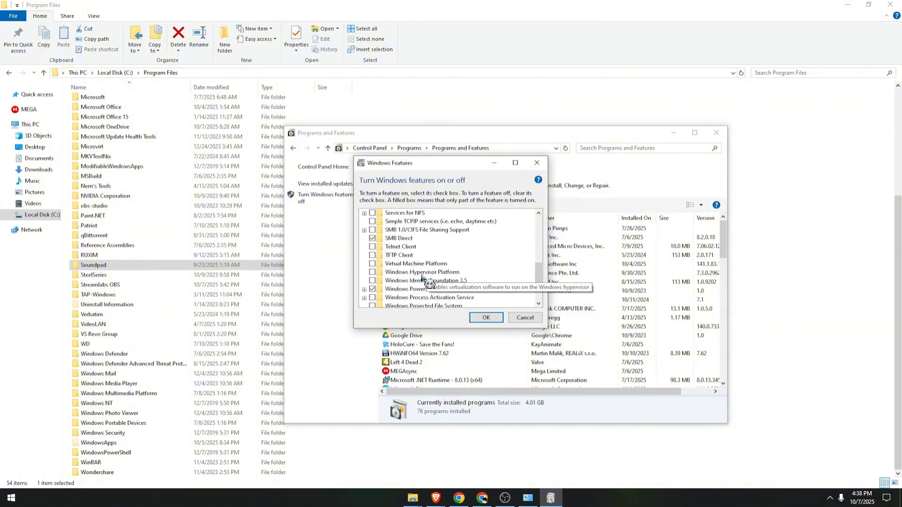
mouse_move(429, 282)
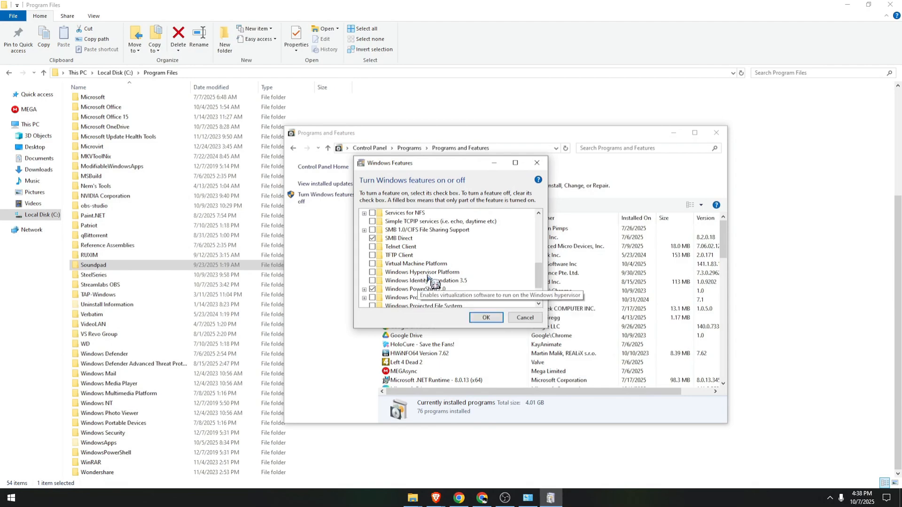
mouse_move(375, 264)
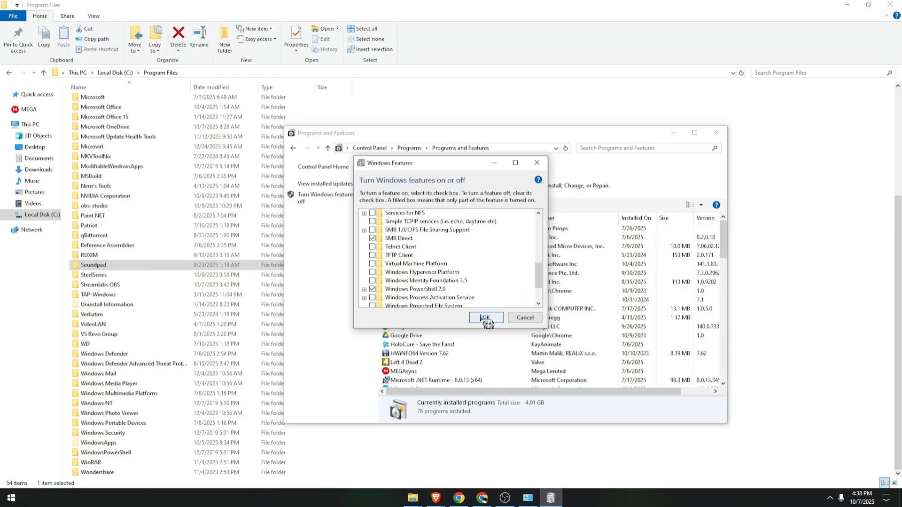
click(485, 316)
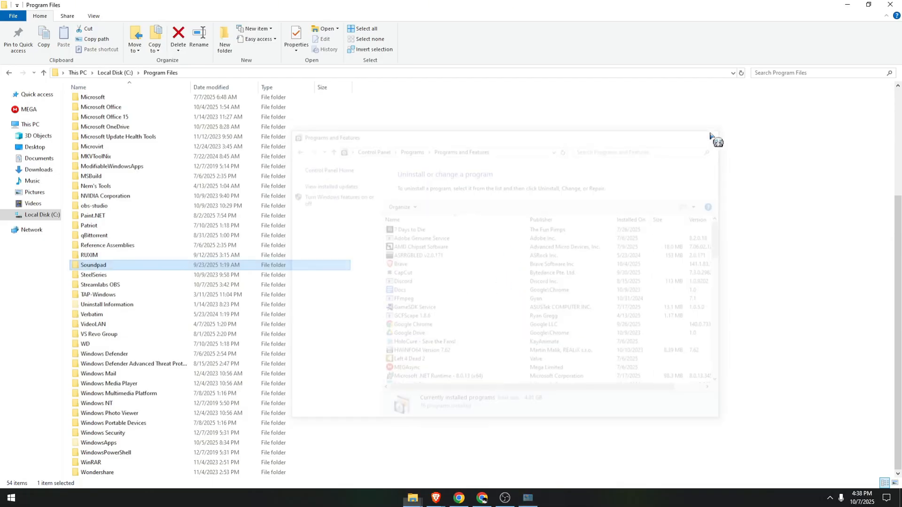